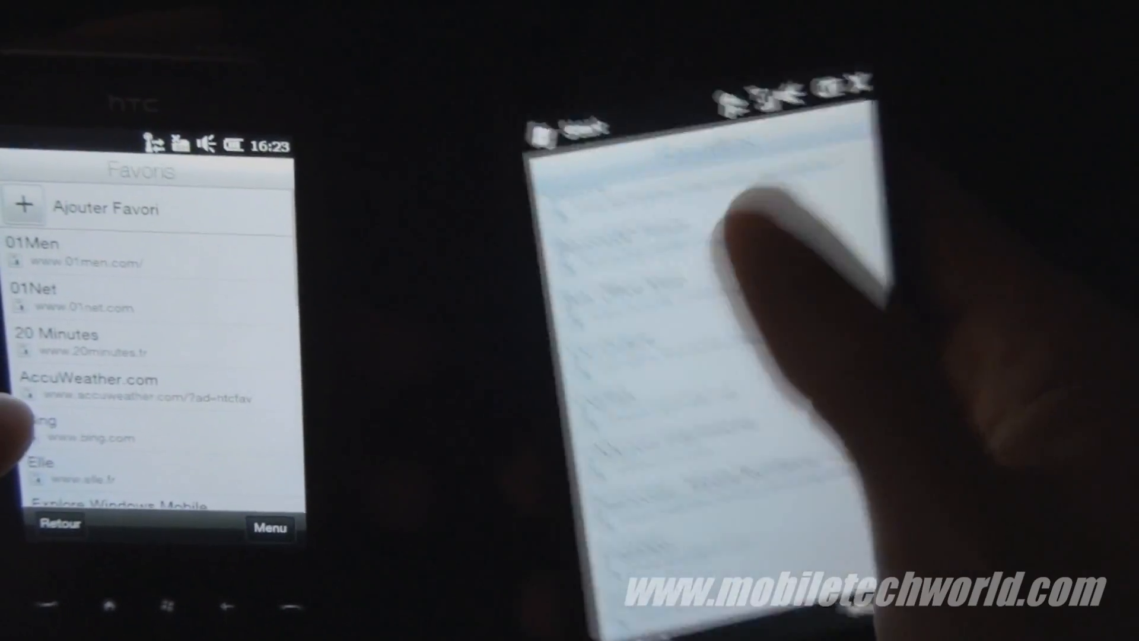
- Open the Jeux folder and launch Resco Brain Games 2009 to its game grid
{"action": "scroll", "scroll_direction": "down", "scroll_amount": 3}
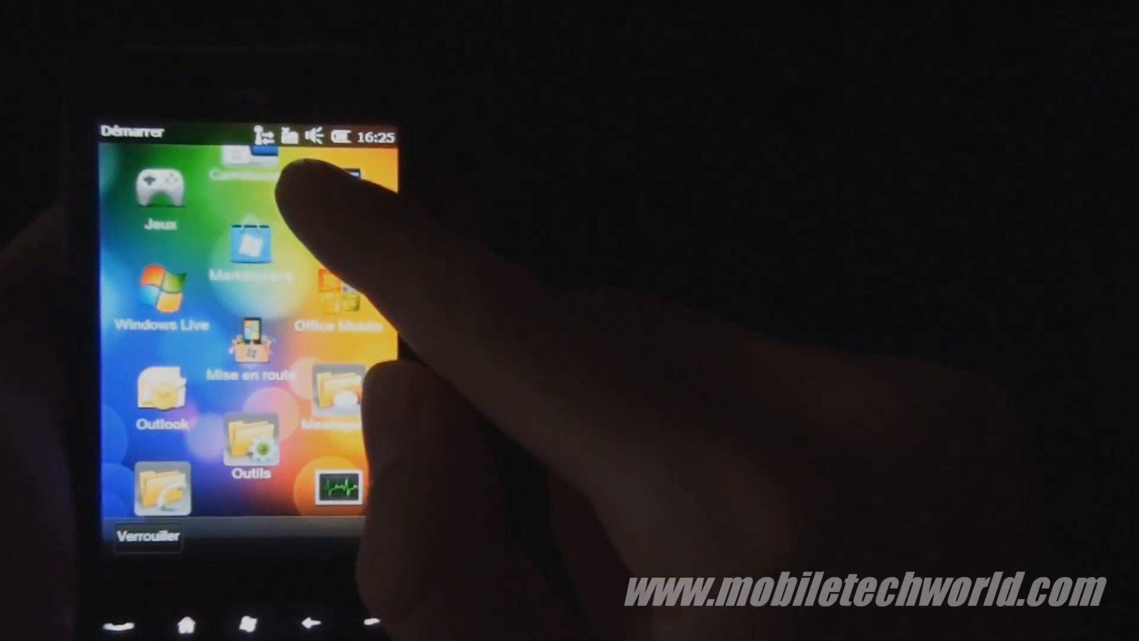
{"action": "left_click", "coordinate": [161, 188]}
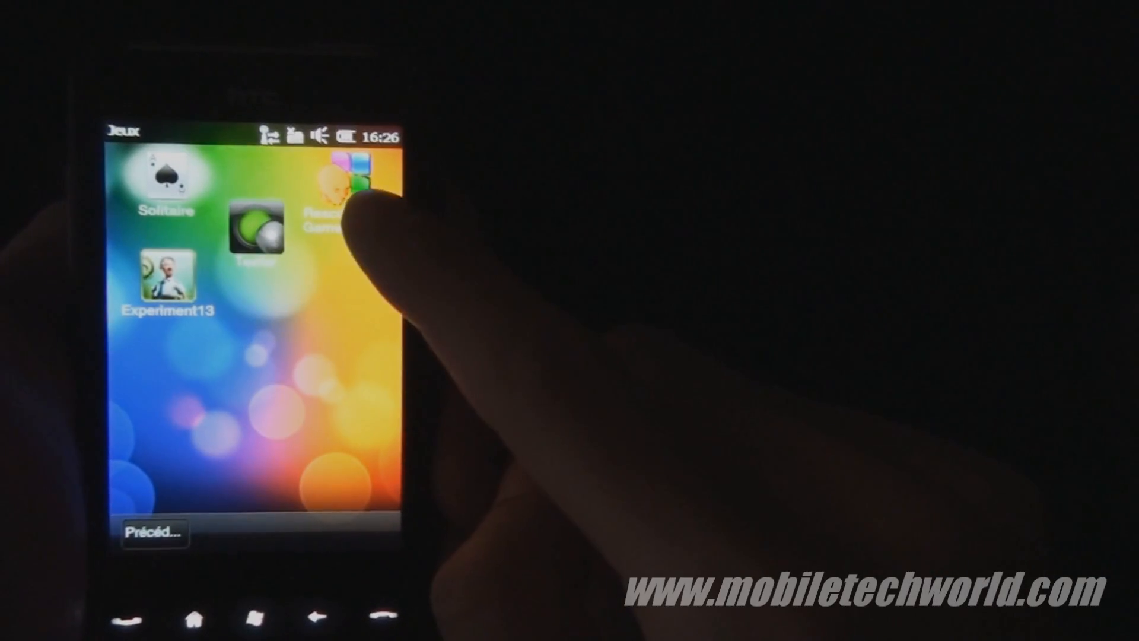
{"action": "left_click", "coordinate": [342, 181]}
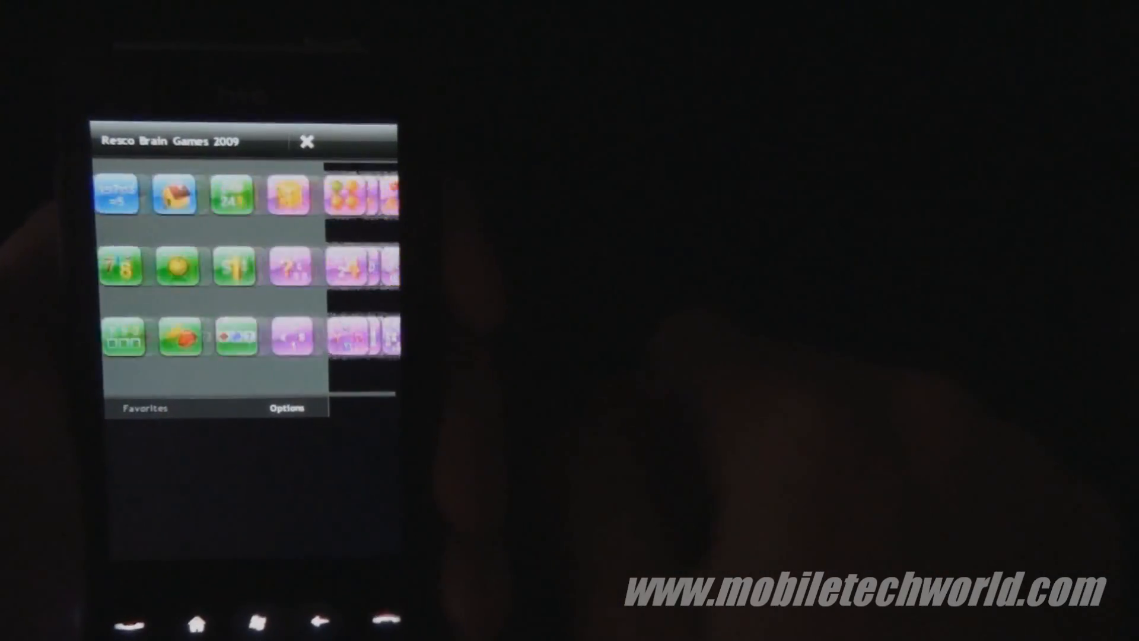